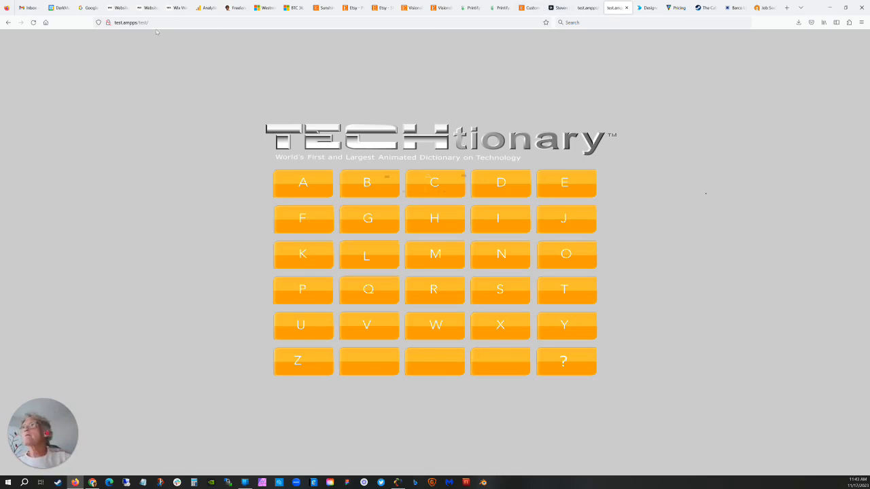
Step: Leave the intro page for the letter grid and open the S section
{"action": "left_click", "coordinate": [136, 22]}
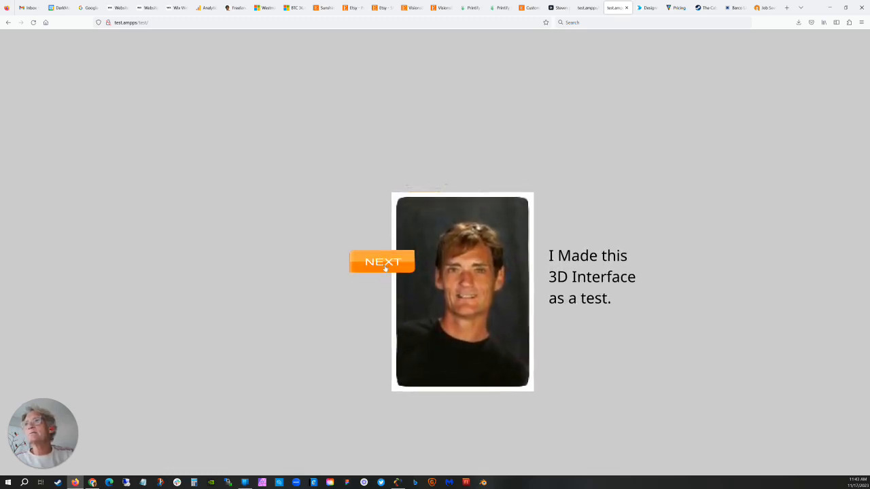
{"action": "left_click", "coordinate": [382, 262]}
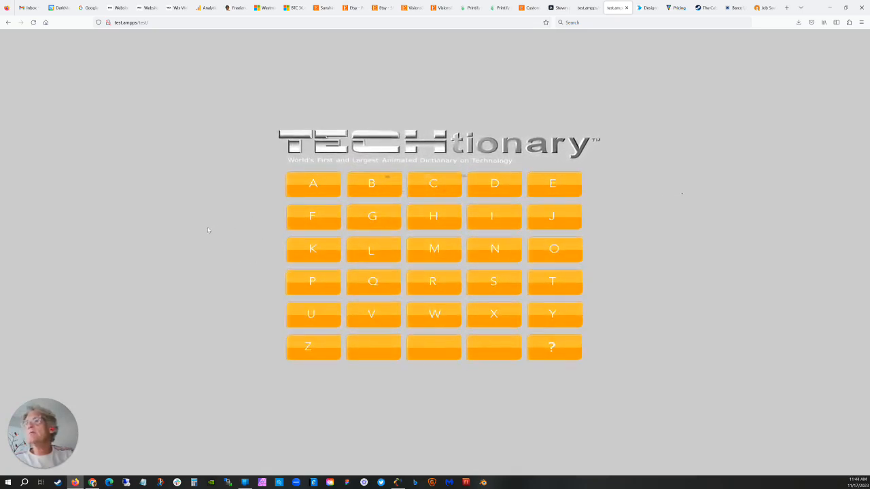
{"action": "left_click", "coordinate": [307, 184]}
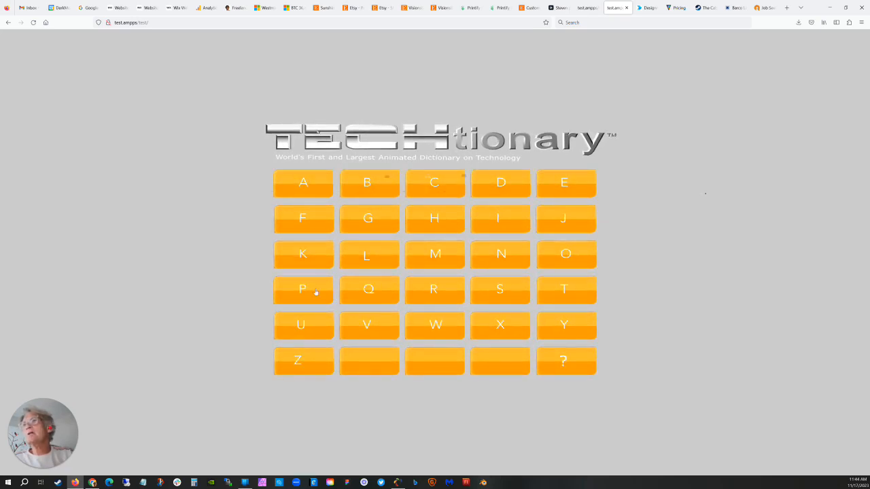
{"action": "left_click", "coordinate": [499, 289]}
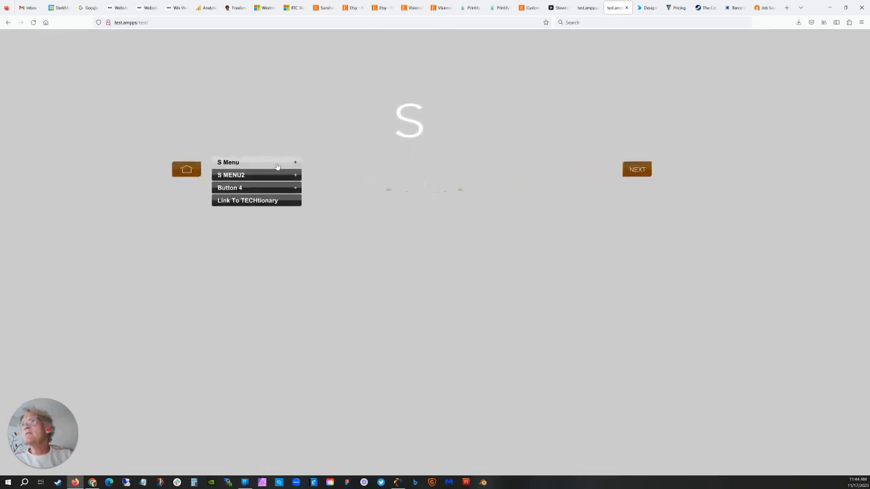
Step: Expand the S Menu, load a jpg or png picture, then go to Help
{"action": "left_click", "coordinate": [294, 162]}
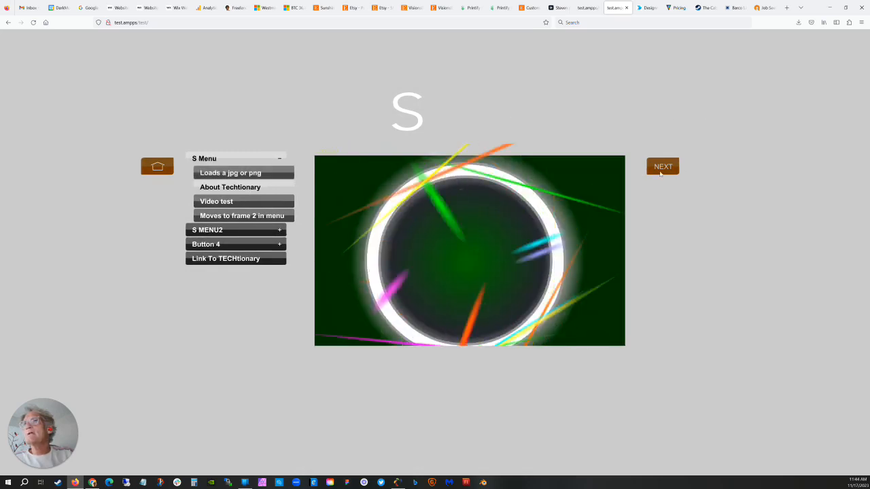
{"action": "left_click", "coordinate": [663, 167]}
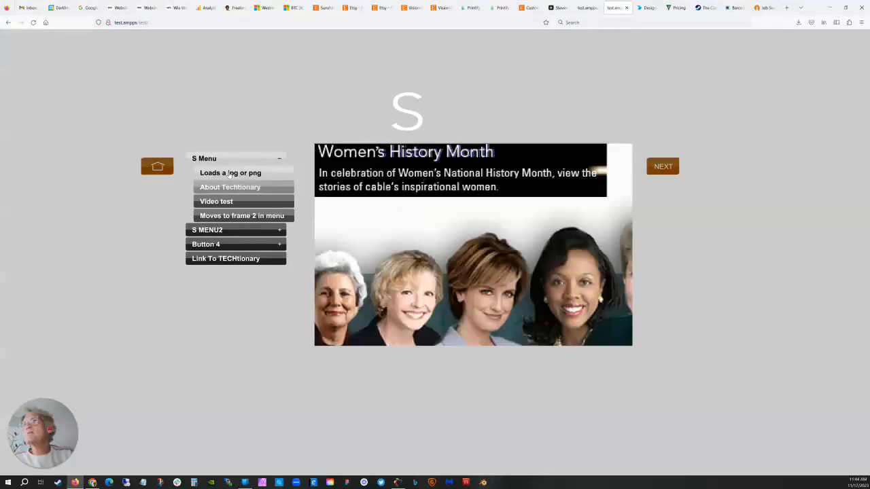
{"action": "left_click", "coordinate": [230, 187]}
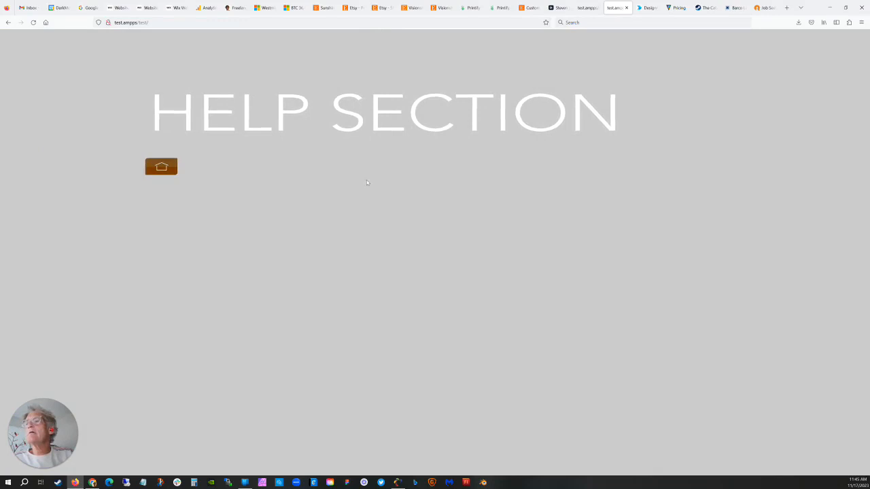
{"action": "left_click", "coordinate": [161, 166]}
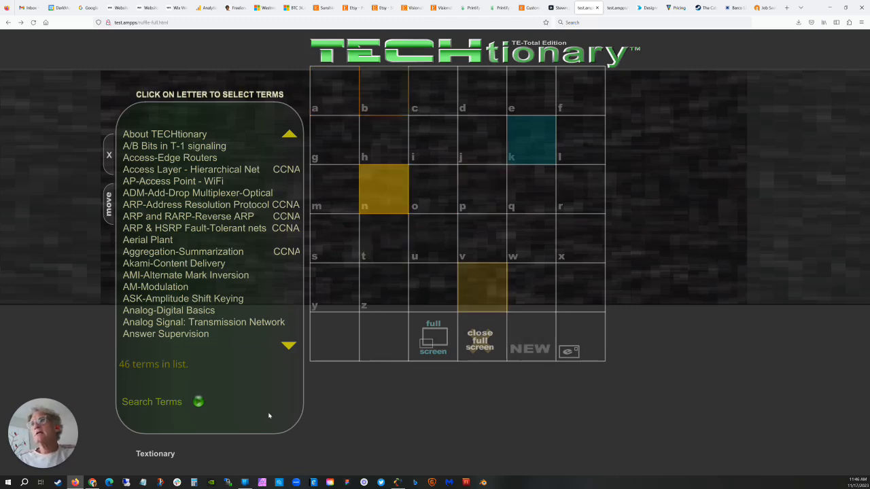
Step: Browse the B, C and Z lists, then reopen C's 105 terms from Cable Connections LAN
{"action": "left_click", "coordinate": [383, 91]}
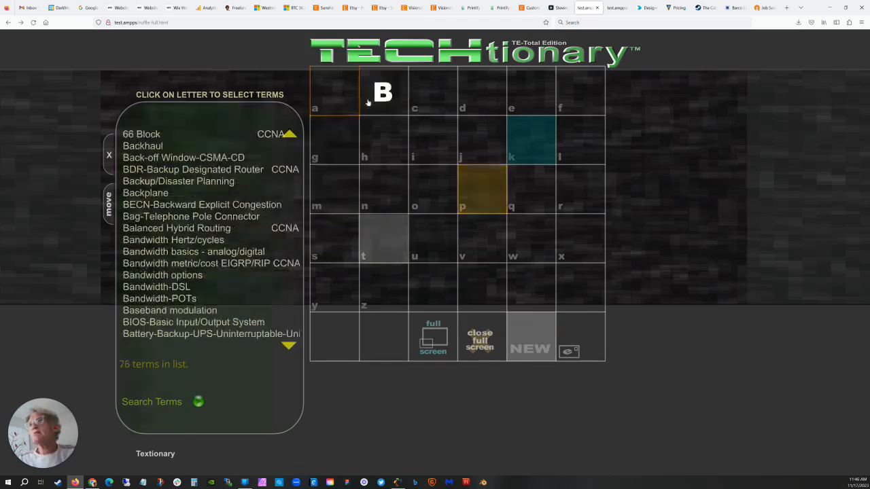
{"action": "left_click", "coordinate": [433, 91]}
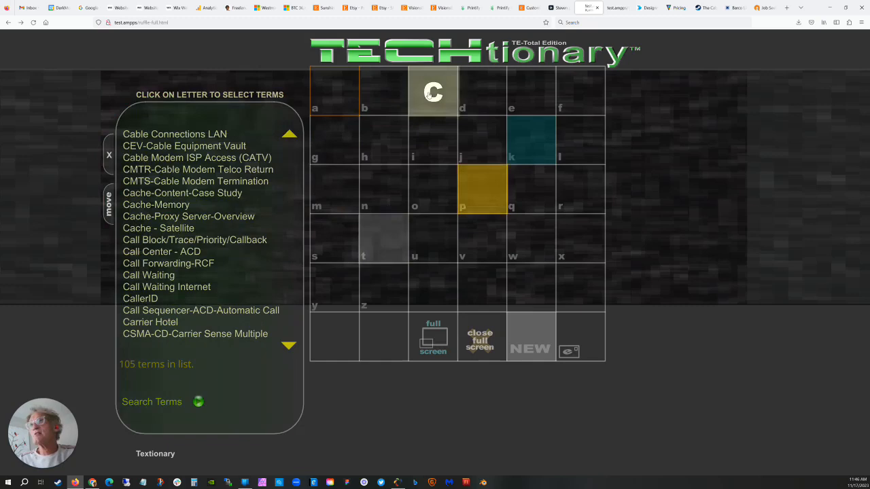
{"action": "left_click", "coordinate": [333, 140]}
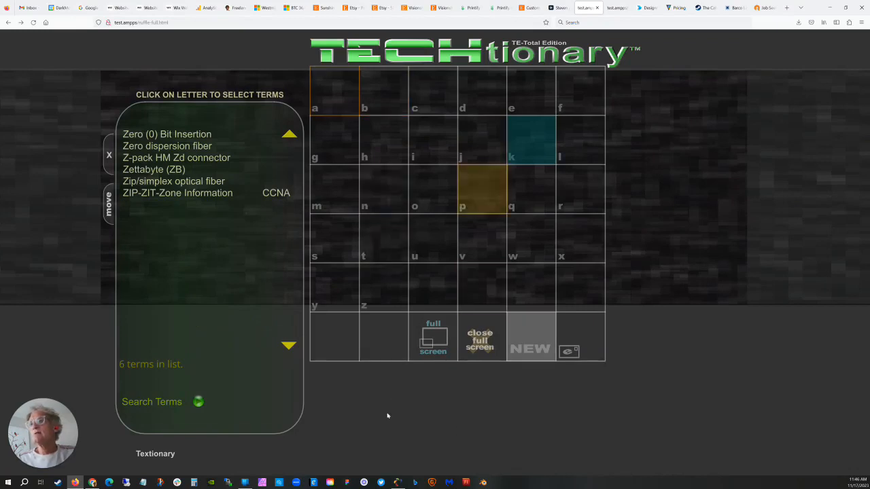
{"action": "left_click", "coordinate": [334, 90]}
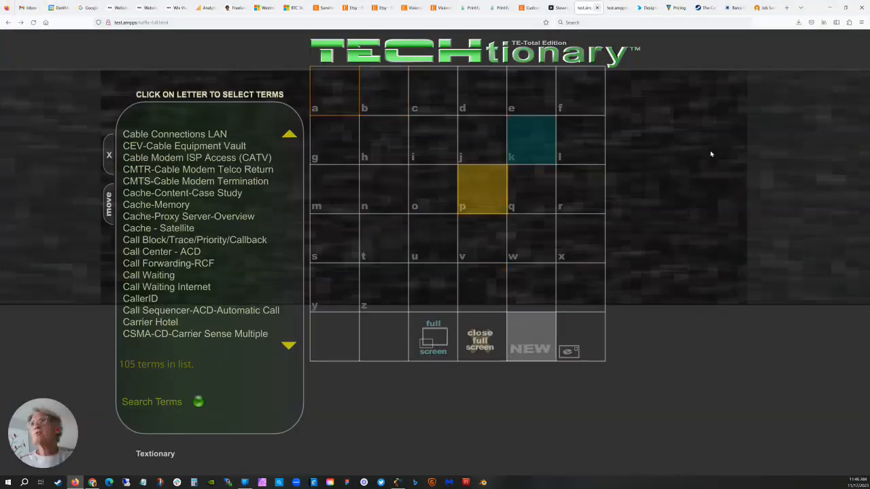
{"action": "left_click", "coordinate": [586, 8]}
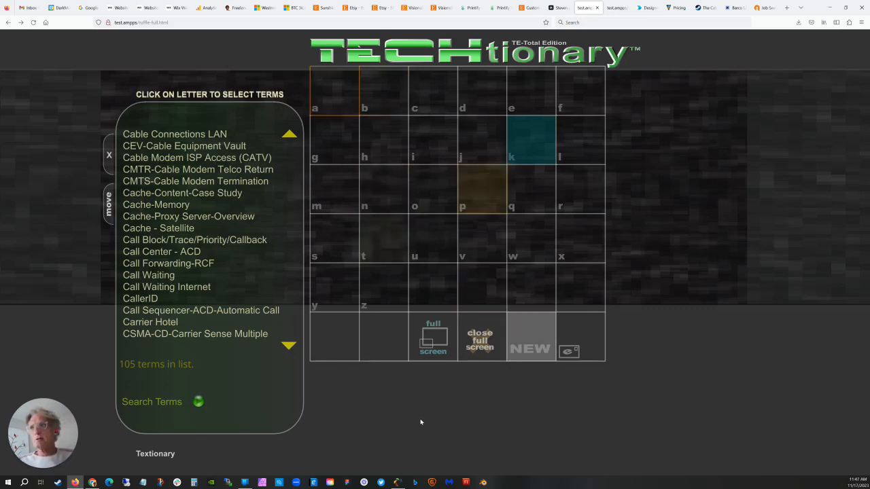
{"action": "mouse_move", "coordinate": [482, 188]}
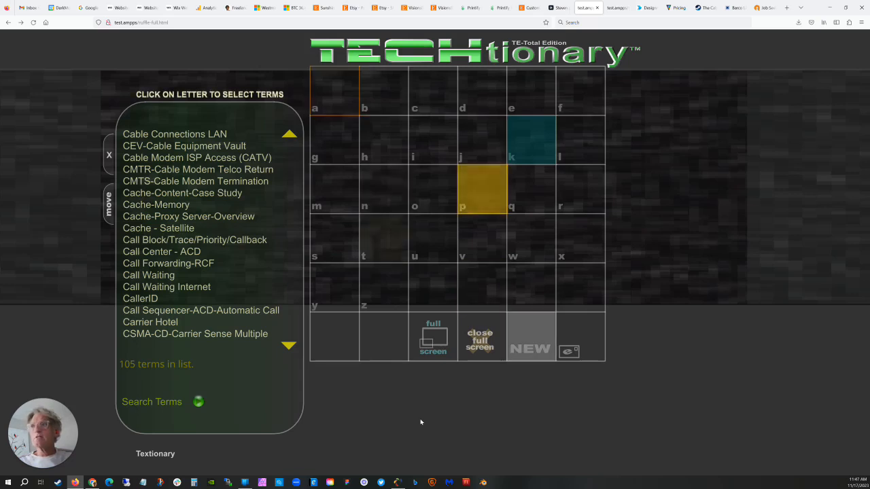